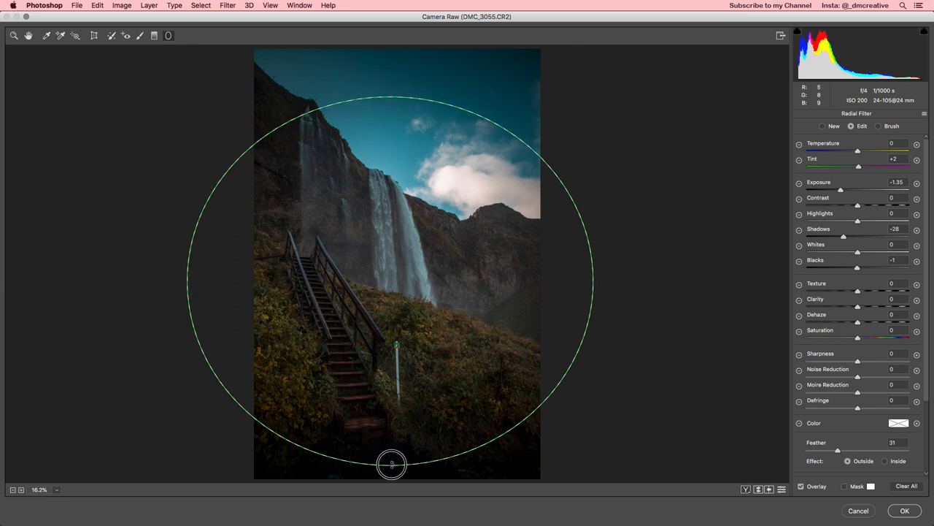
- Drag the radial filter's edge handle outward so the ellipse covers most of the waterfall
{"action": "left_click_drag", "start_coordinate": [391, 465], "coordinate": [382, 310]}
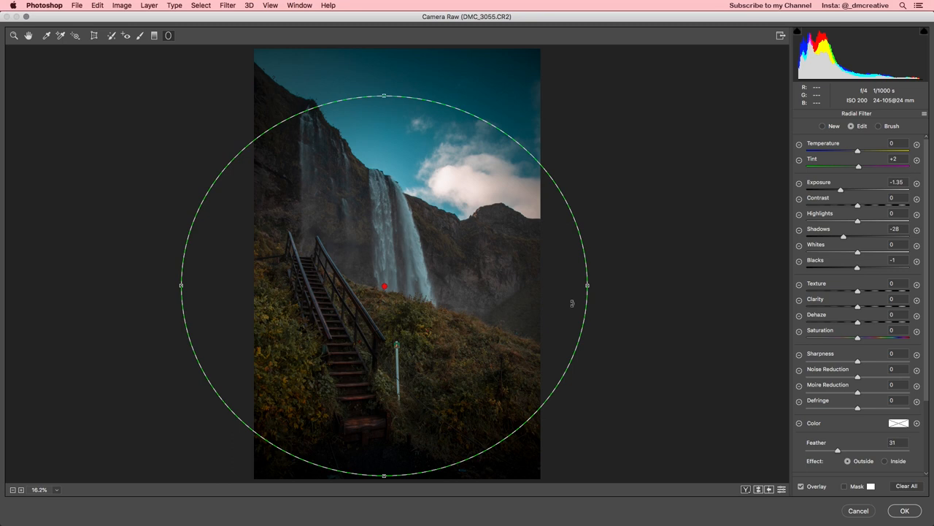
{"action": "mouse_move", "coordinate": [155, 35]}
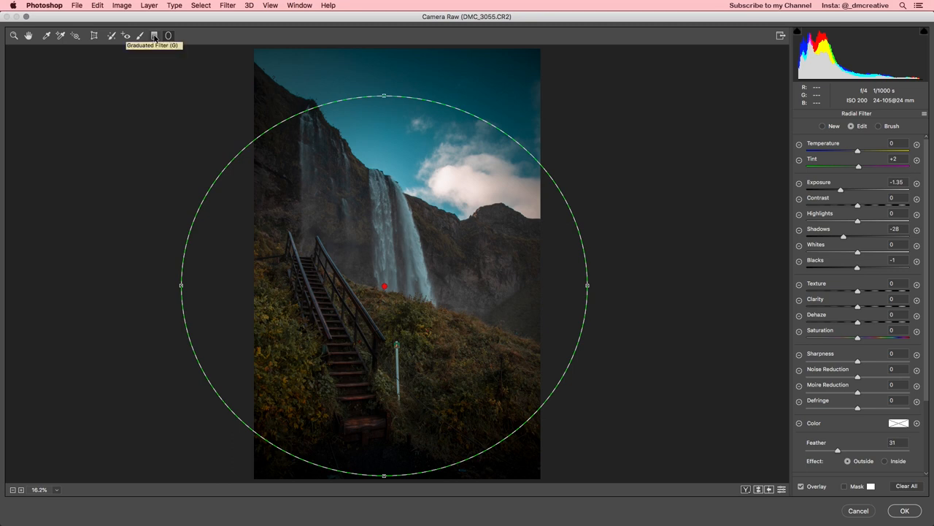
- Try a Graduated Filter dragged down from the top edge before returning to the radial vignette
{"action": "left_click", "coordinate": [154, 35]}
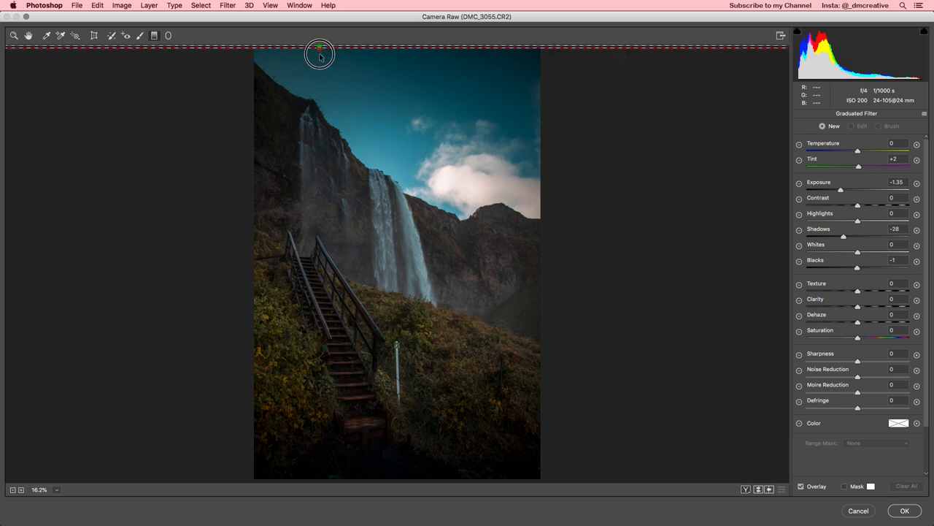
{"action": "left_click_drag", "start_coordinate": [320, 55], "coordinate": [319, 137]}
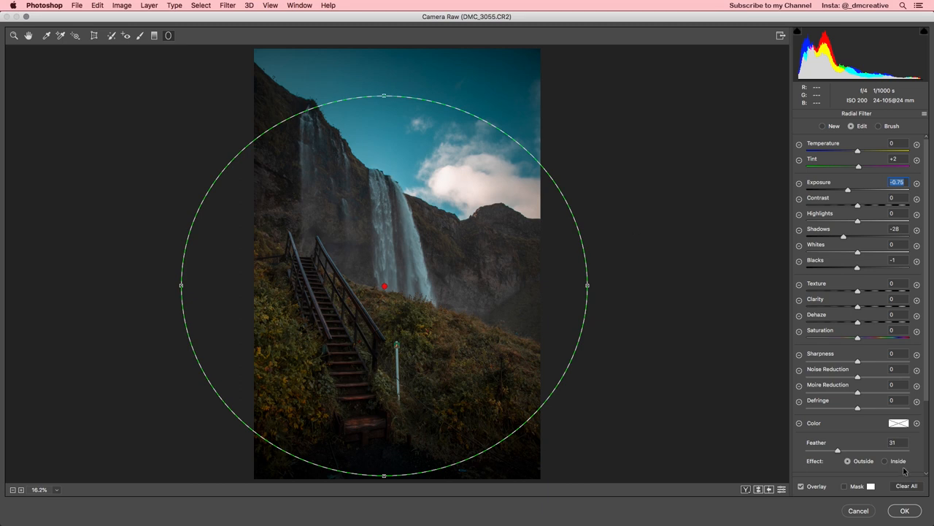
- Commit the Camera Raw edits with OK and add a Hue/Saturation adjustment layer targeting Reds
{"action": "left_click", "coordinate": [905, 511]}
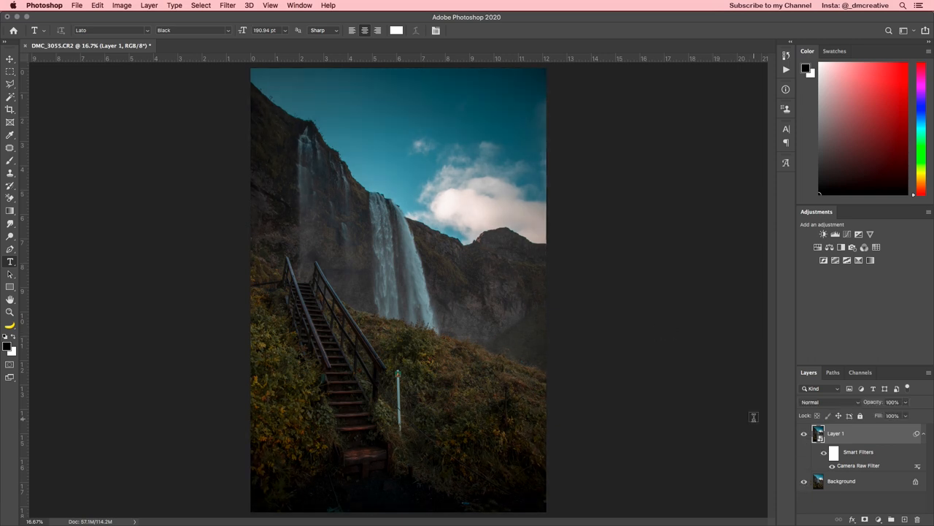
{"action": "mouse_move", "coordinate": [837, 297]}
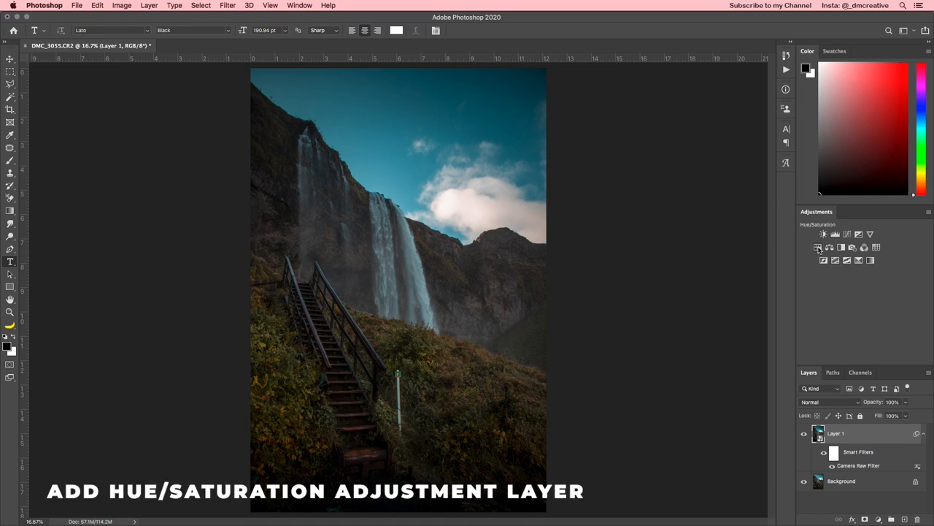
{"action": "mouse_move", "coordinate": [818, 251]}
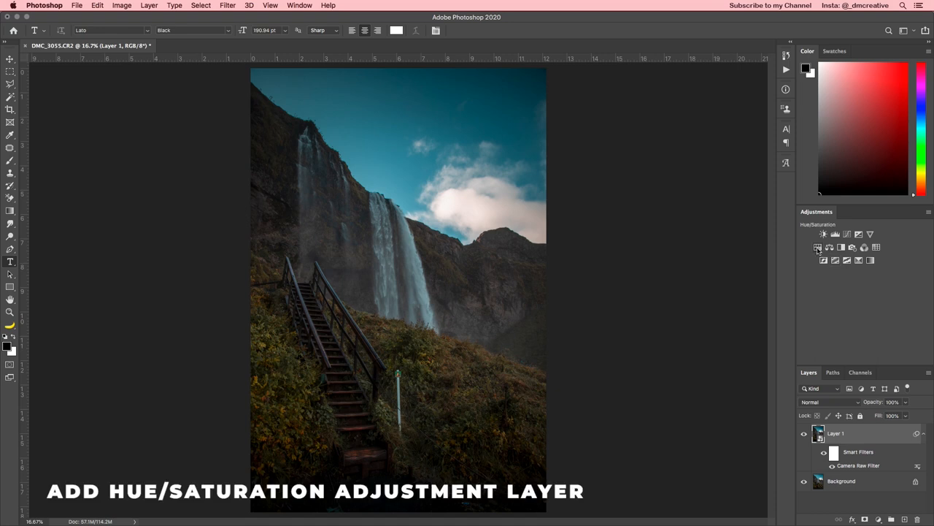
{"action": "left_click", "coordinate": [818, 247]}
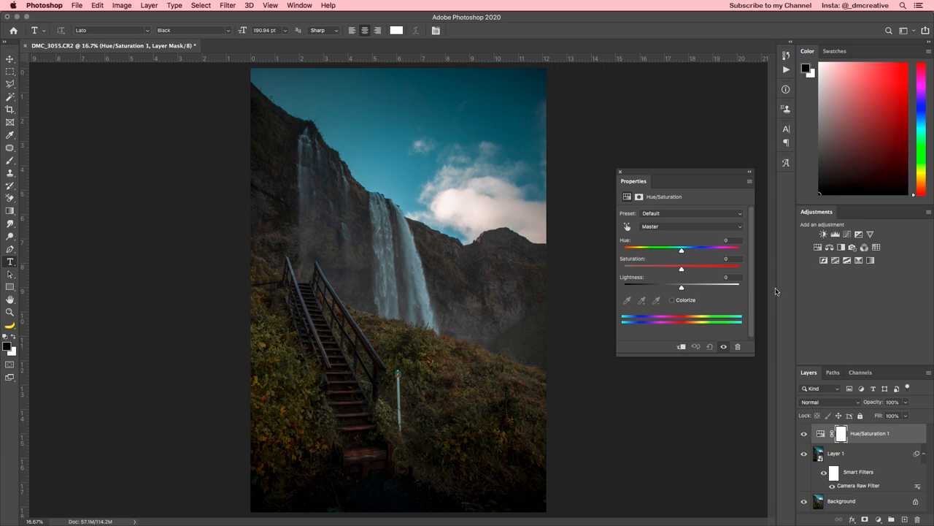
{"action": "left_click", "coordinate": [689, 225]}
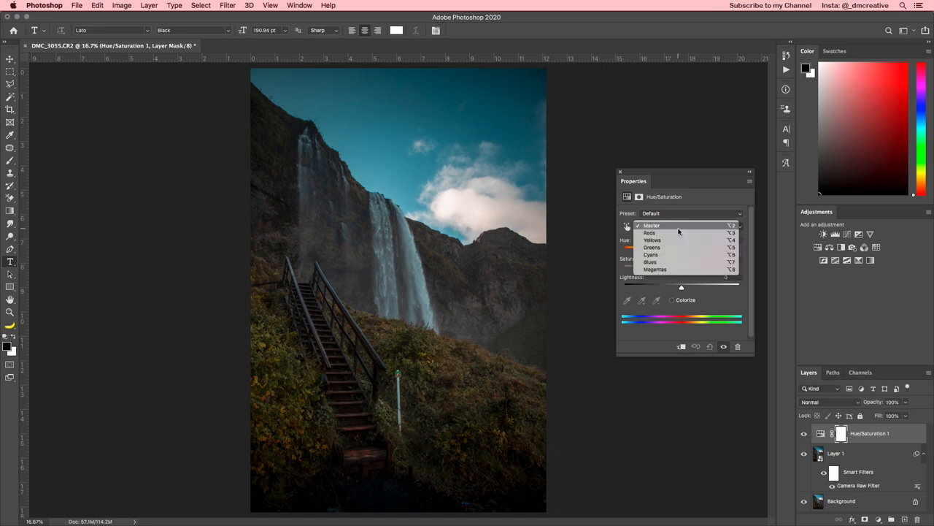
{"action": "left_click", "coordinate": [648, 232]}
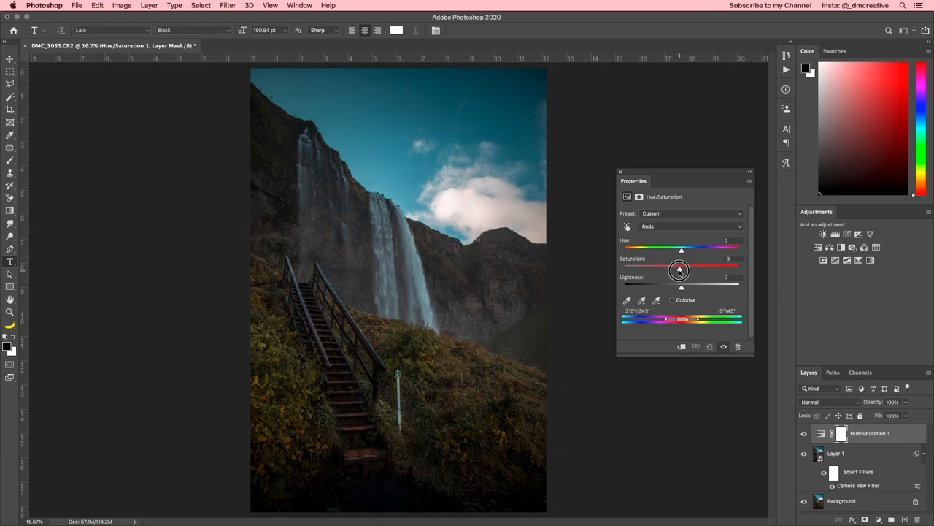